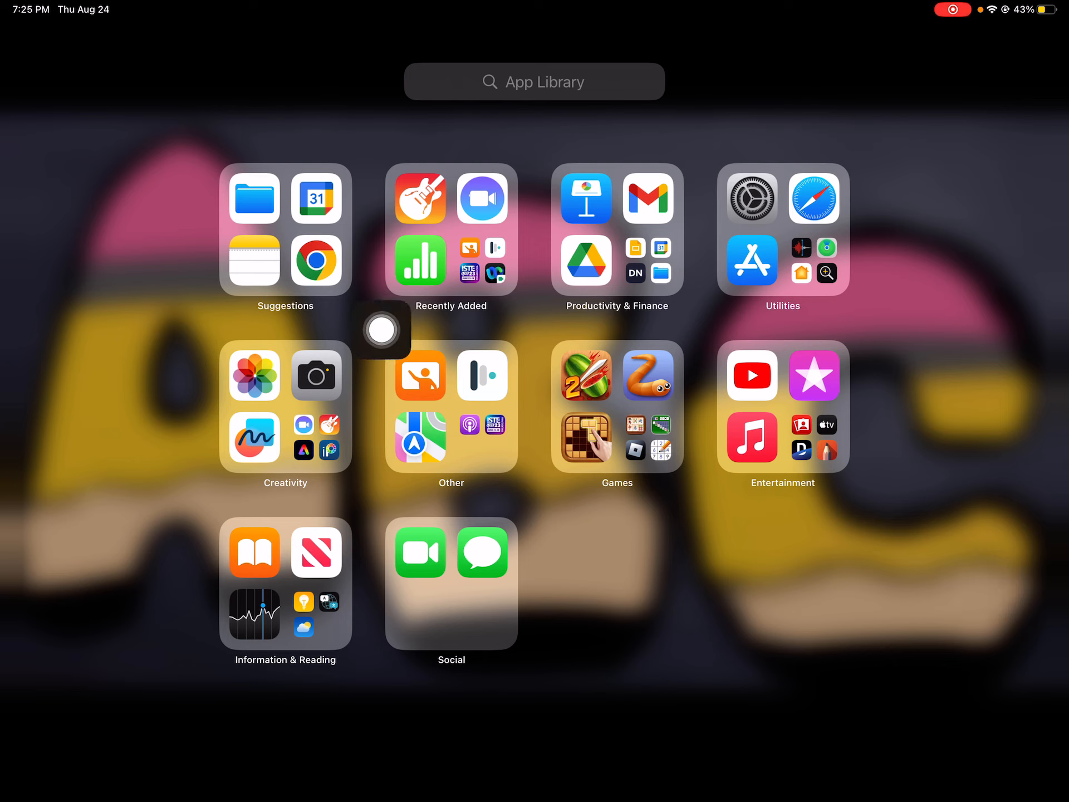
{"action": "mouse_move", "coordinate": [381, 428]}
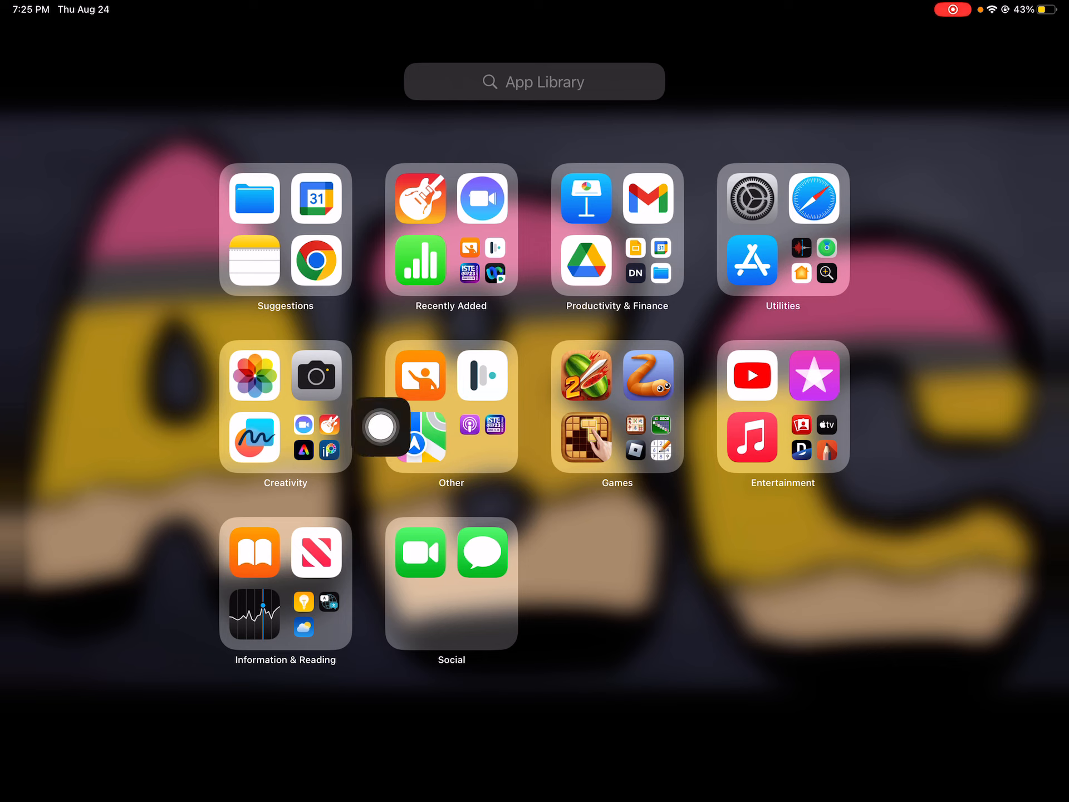
Launch the Classroom app from the App Library to show the Classes list
{"action": "left_click_drag", "start_coordinate": [382, 427], "coordinate": [432, 428]}
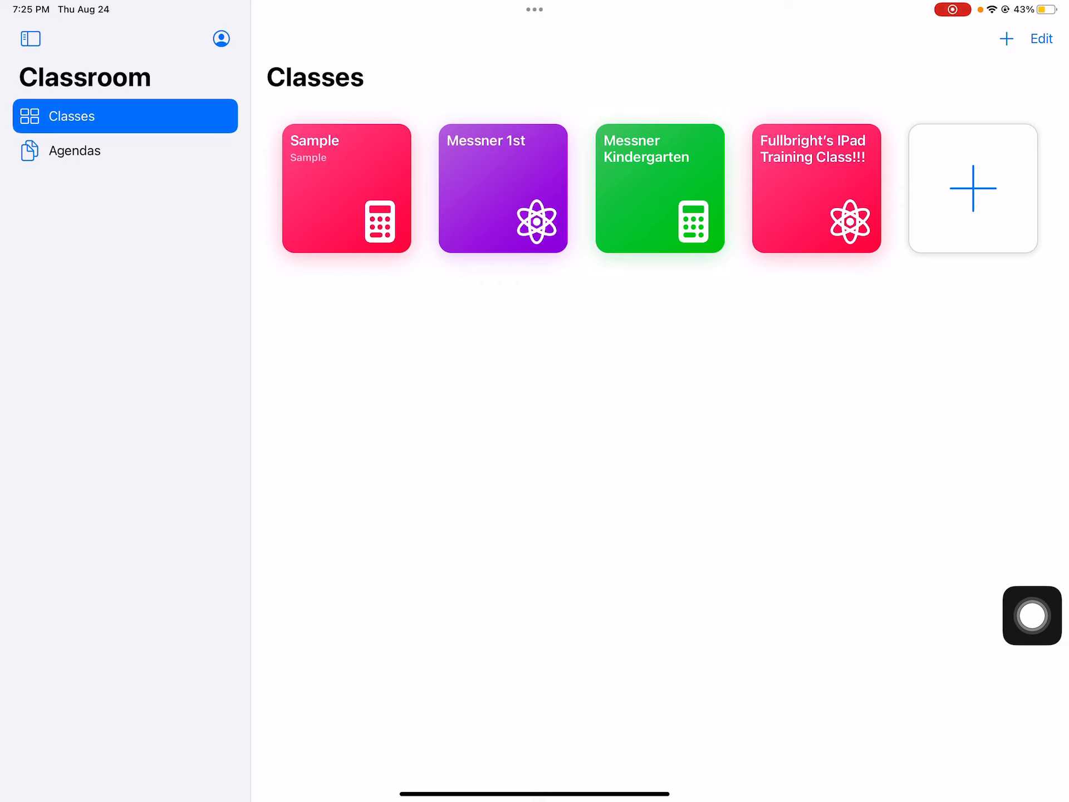
{"action": "mouse_move", "coordinate": [1031, 616]}
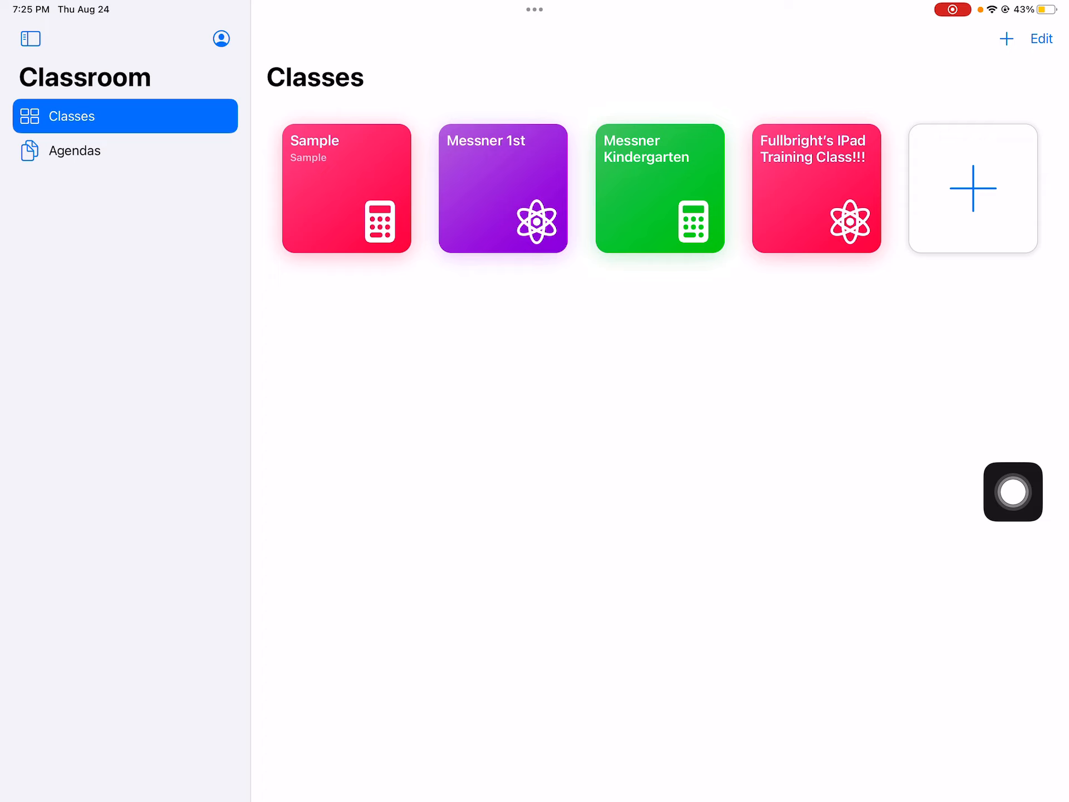
{"action": "left_click", "coordinate": [973, 190]}
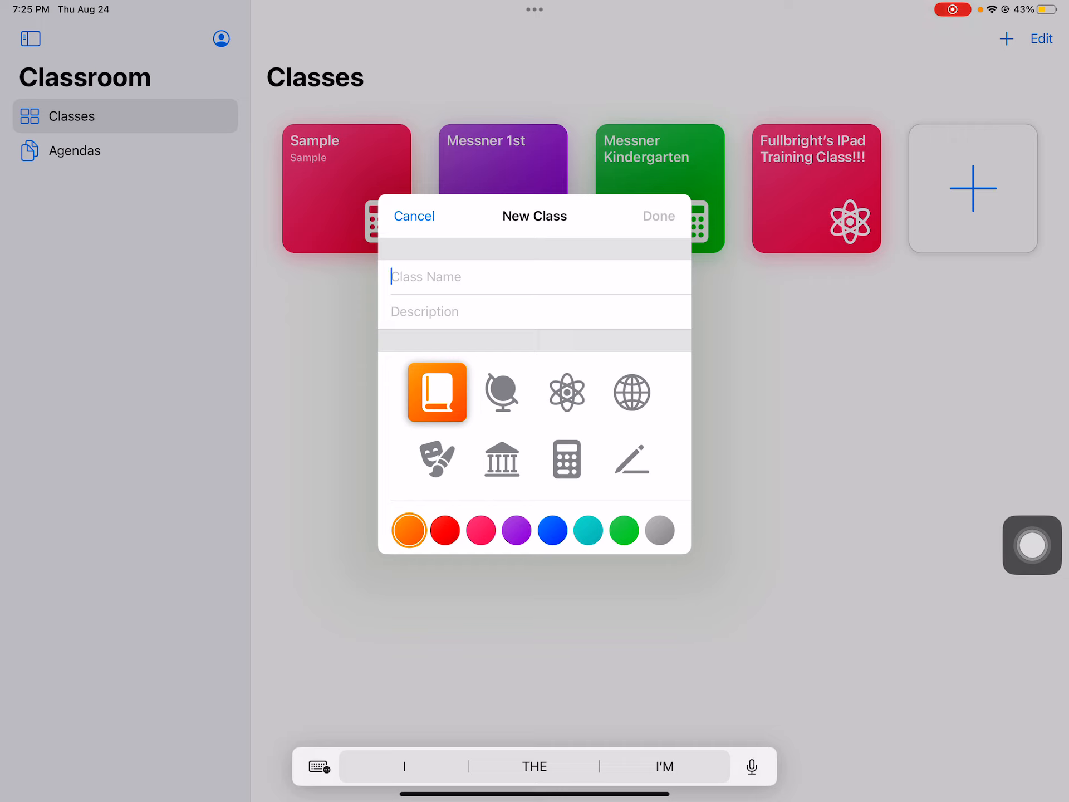
{"action": "type", "text": "MRS"}
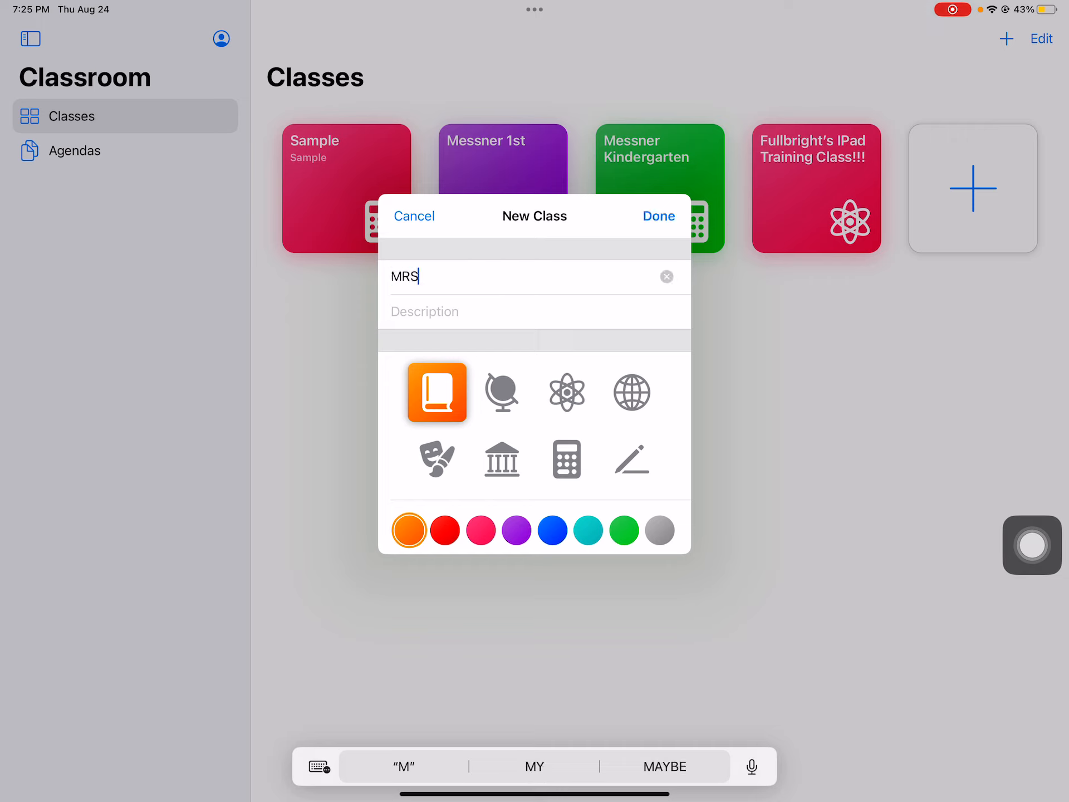
{"action": "key", "text": "backspace"}
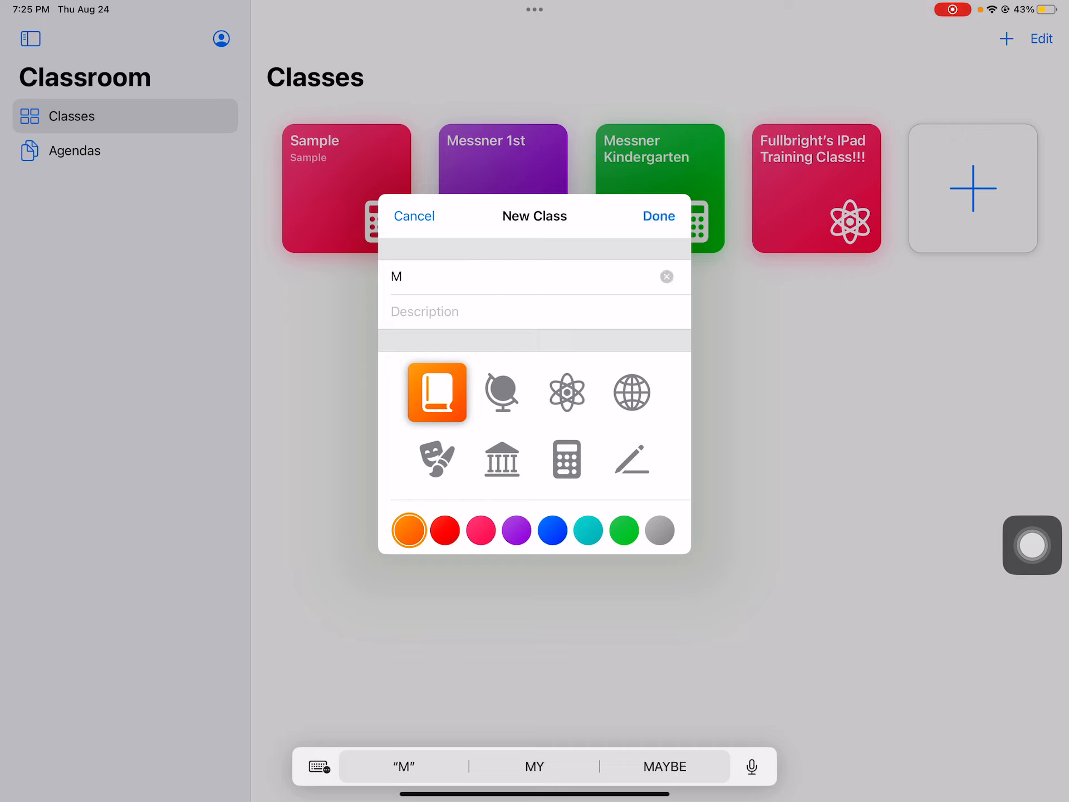
{"action": "type", "text": "rs."}
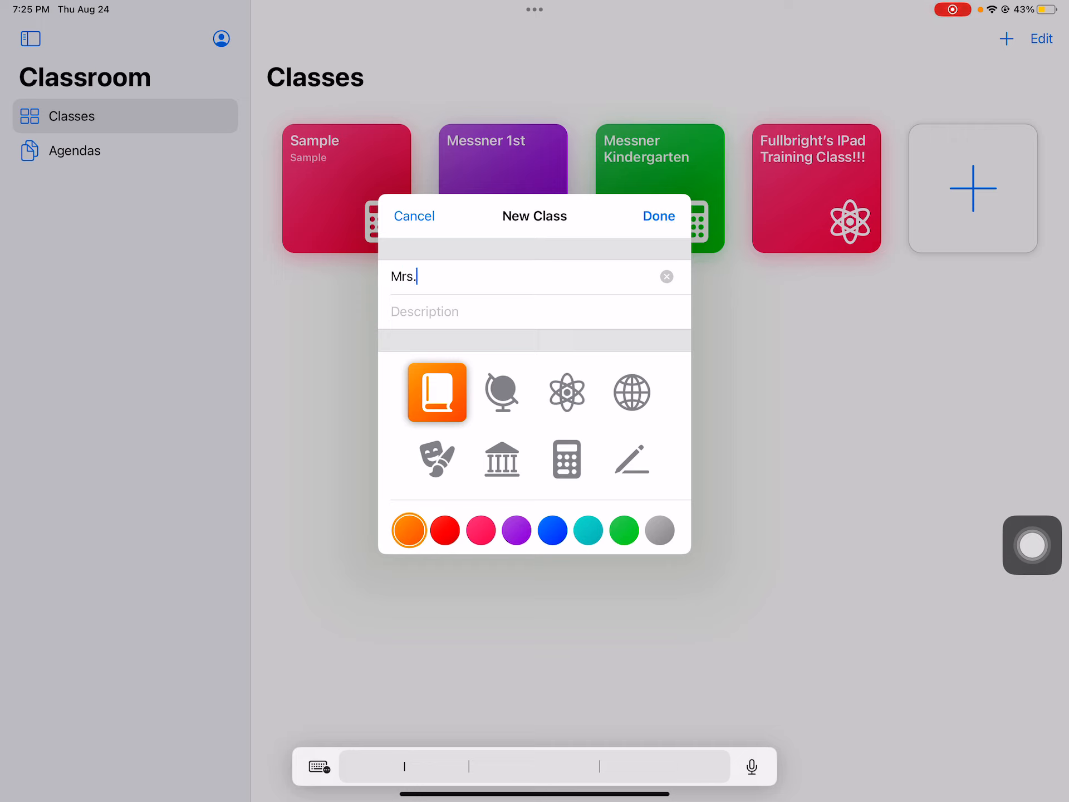
{"action": "type", "text": "Fullb"}
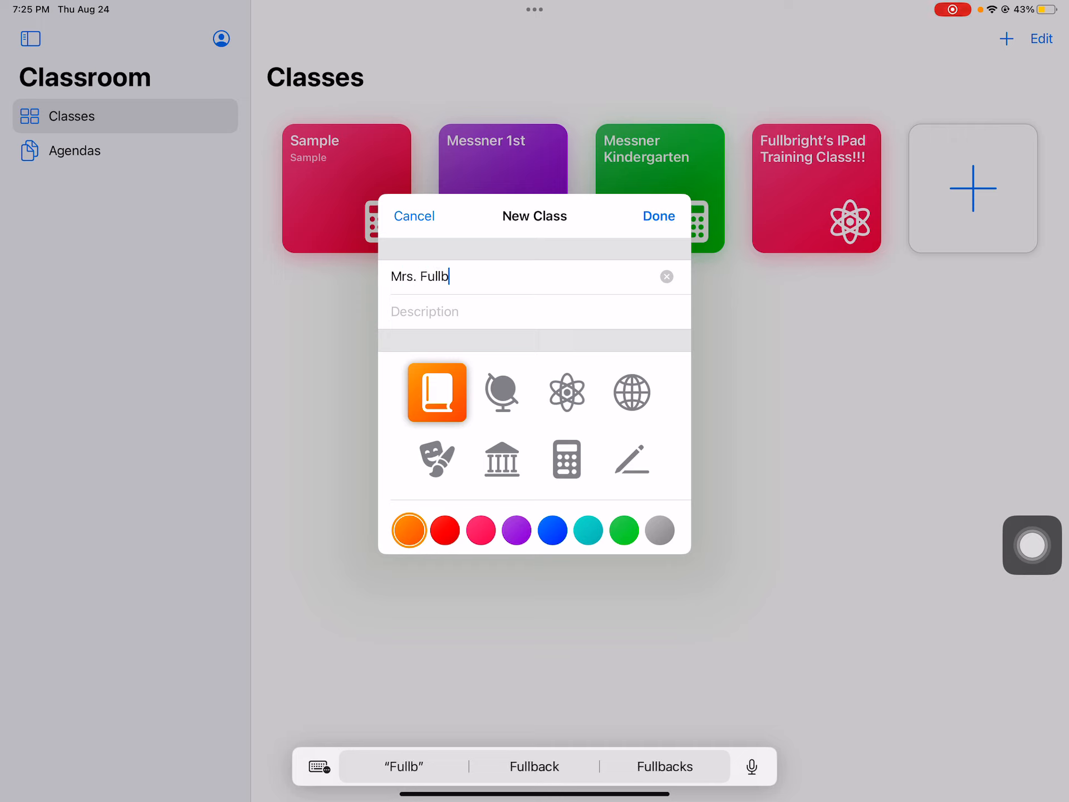
{"action": "type", "text": "right'"}
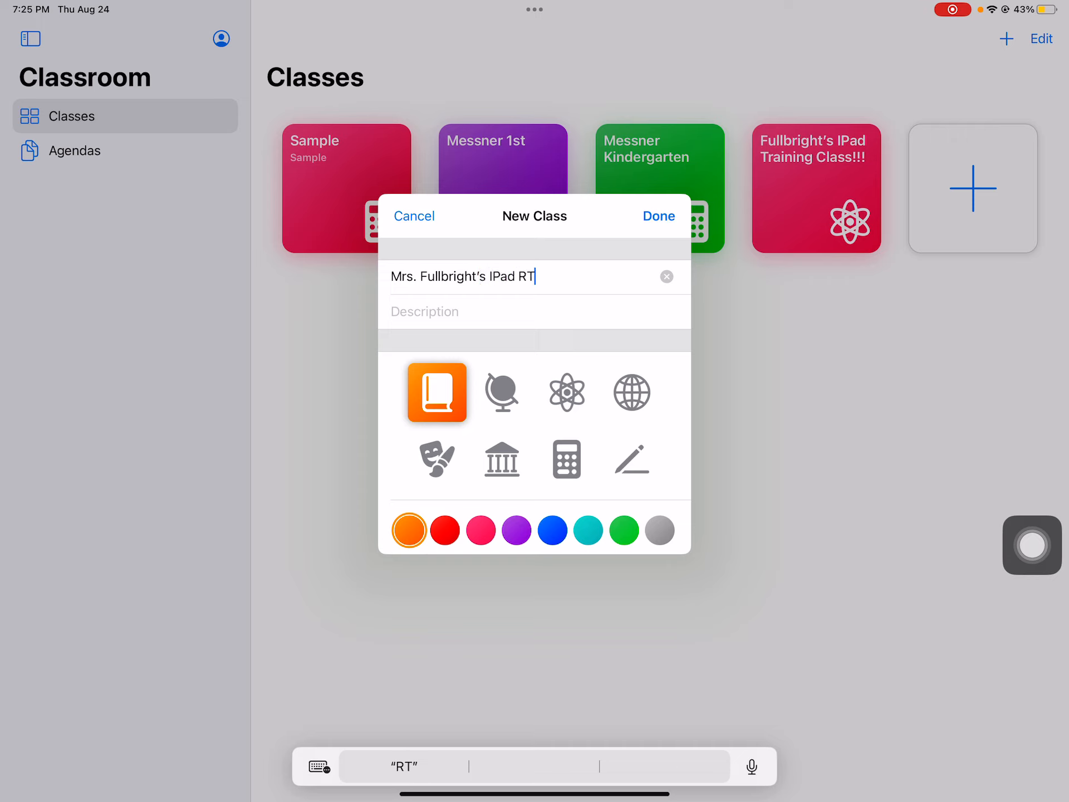
{"action": "key", "text": "backspace"}
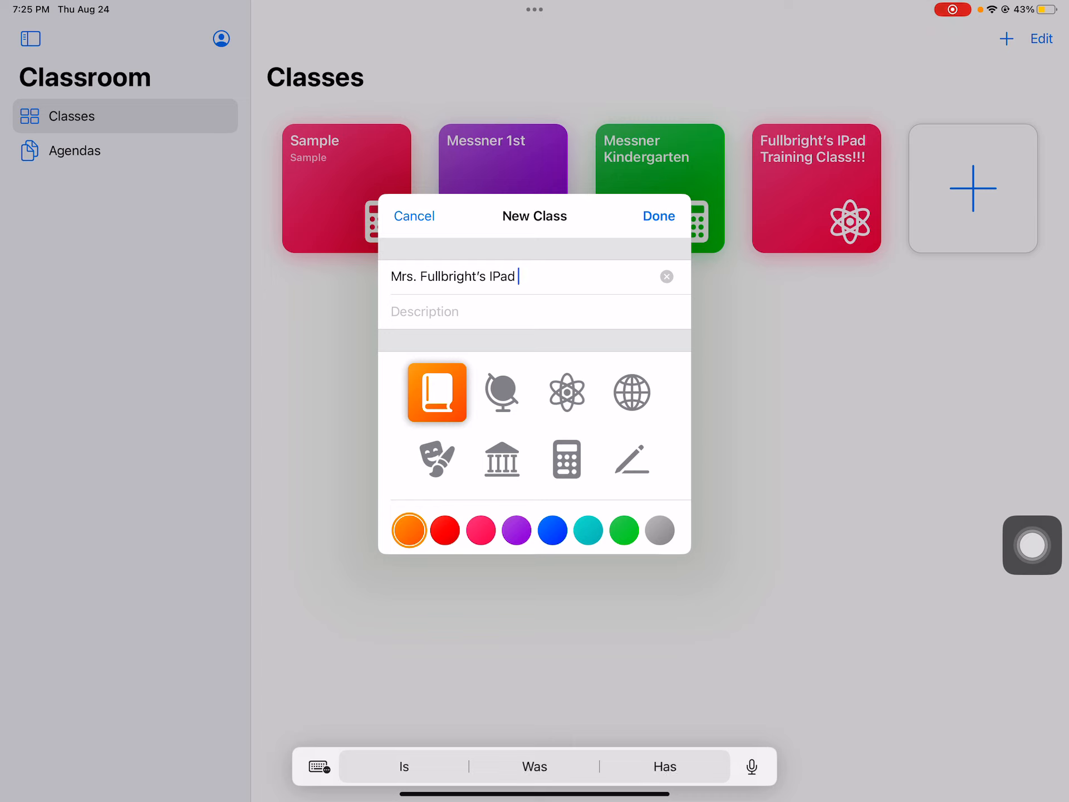
{"action": "type", "text": "Trainin"}
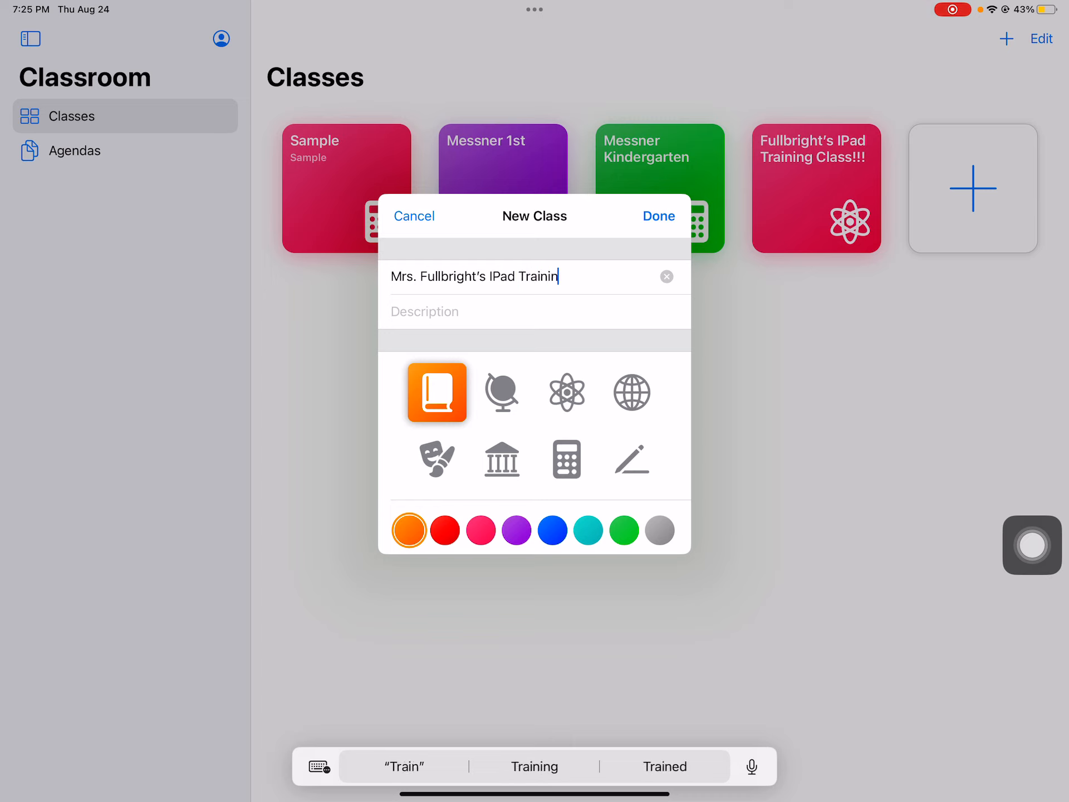
{"action": "type", "text": "g"}
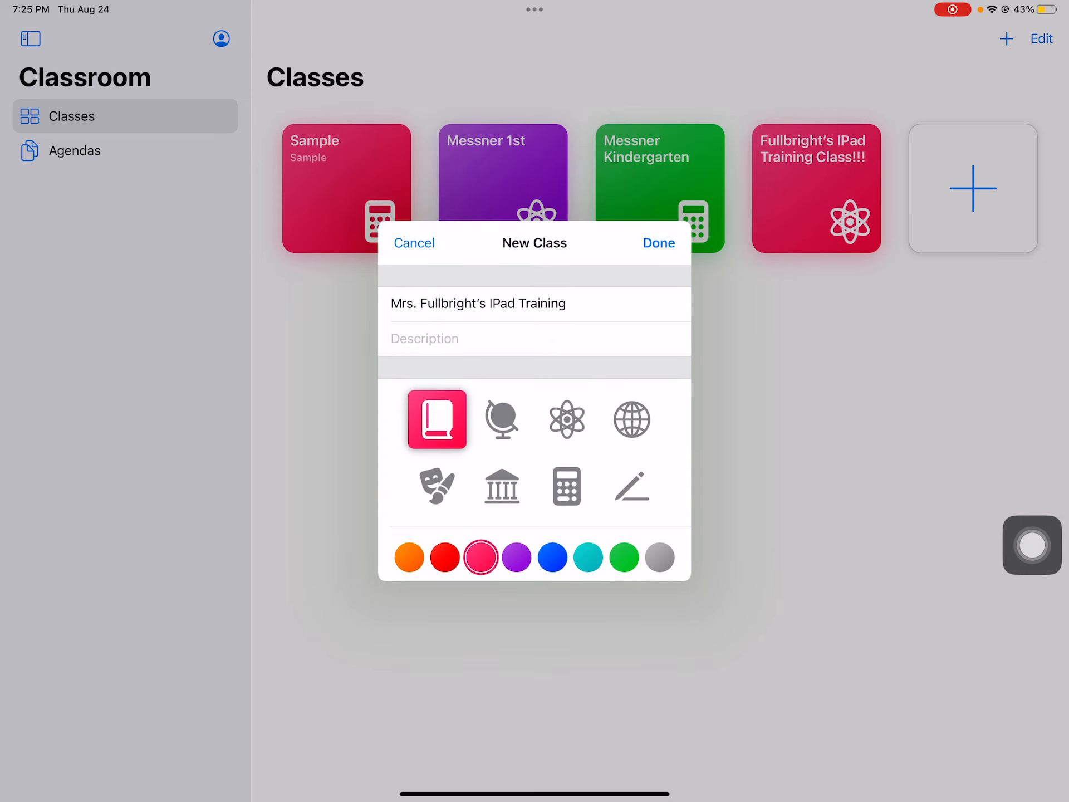
Give the class the globe symbol and save it with Done
{"action": "left_click", "coordinate": [630, 420]}
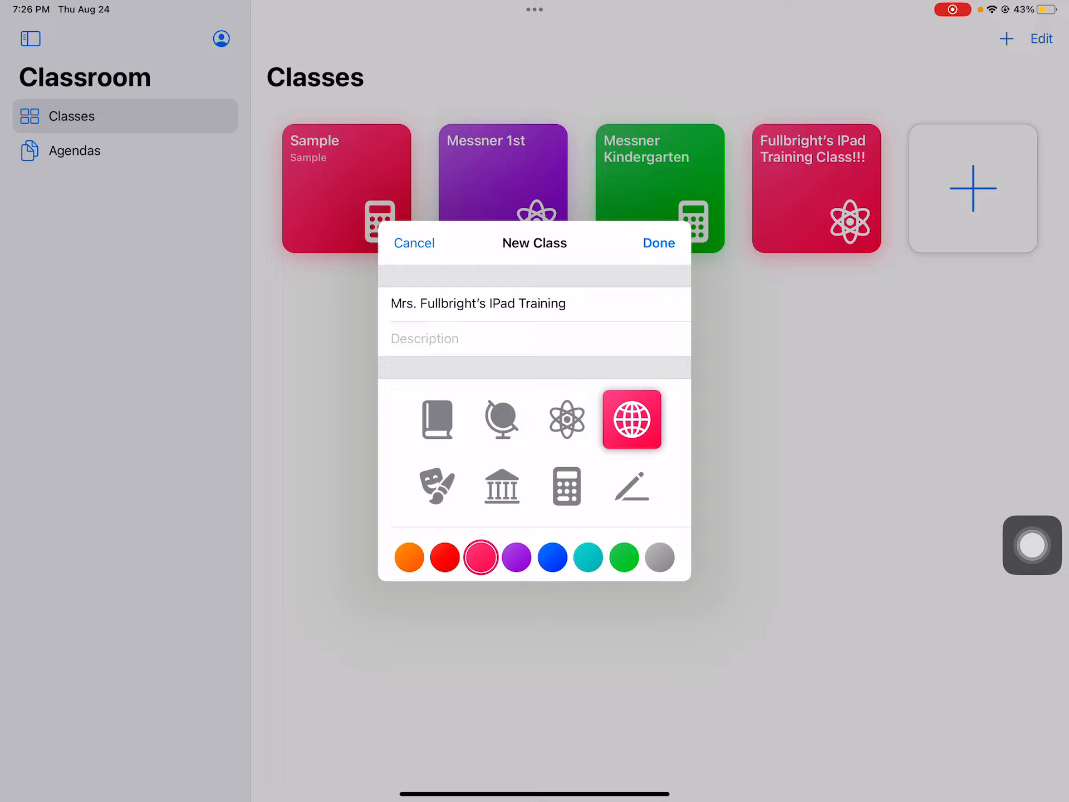
{"action": "left_click", "coordinate": [656, 243]}
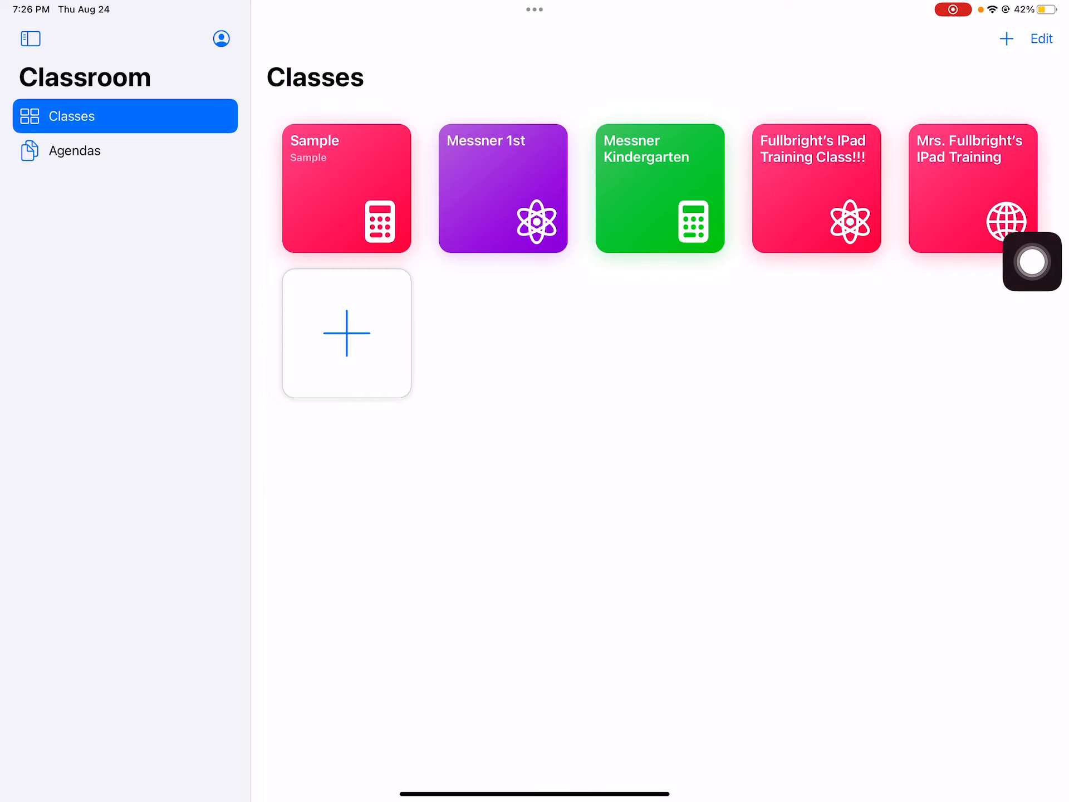
Start the new iPad Training class, confirming the old class ends
{"action": "left_click", "coordinate": [972, 190]}
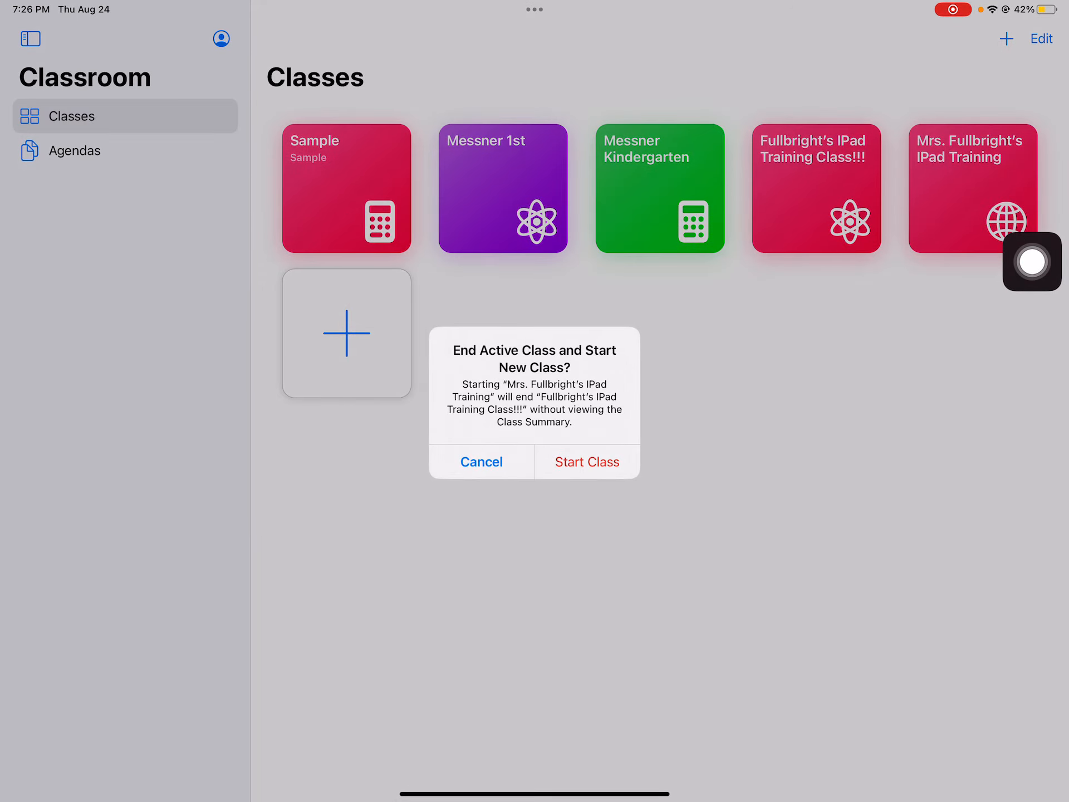
{"action": "left_click", "coordinate": [586, 461]}
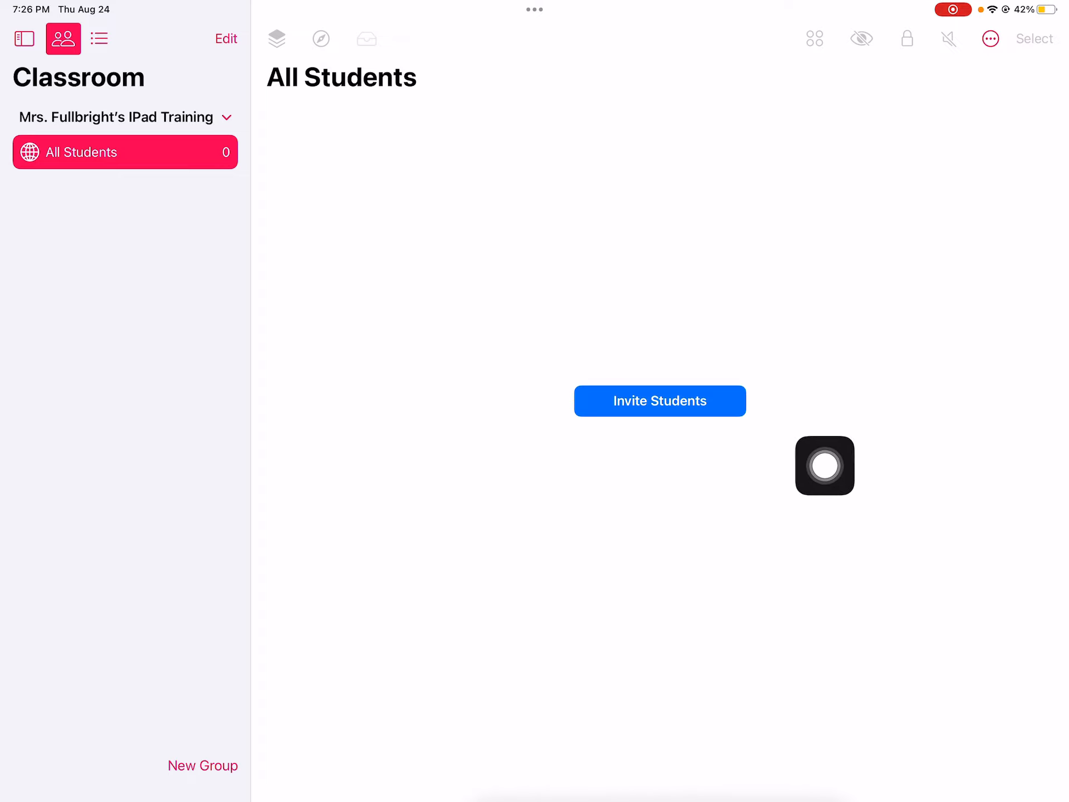
Return to the Home Screen via AssistiveTouch and swipe toward Settings
{"action": "left_click", "coordinate": [659, 399]}
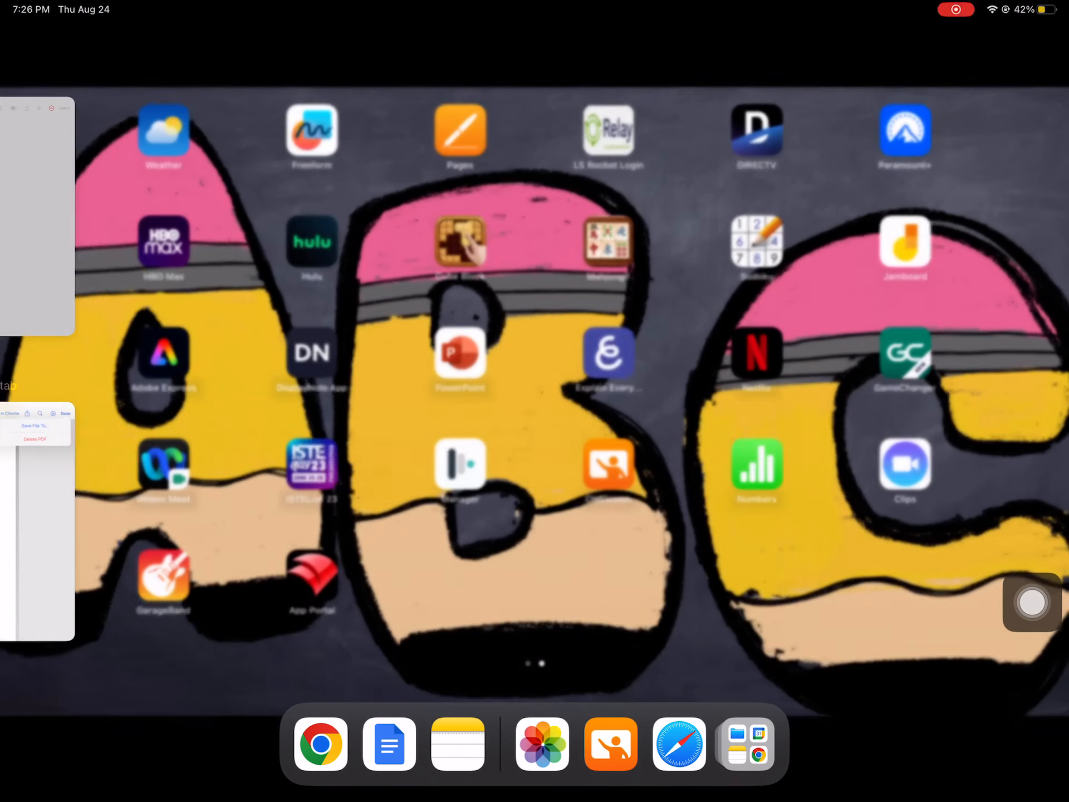
{"action": "scroll", "scroll_direction": "left", "scroll_amount": 3}
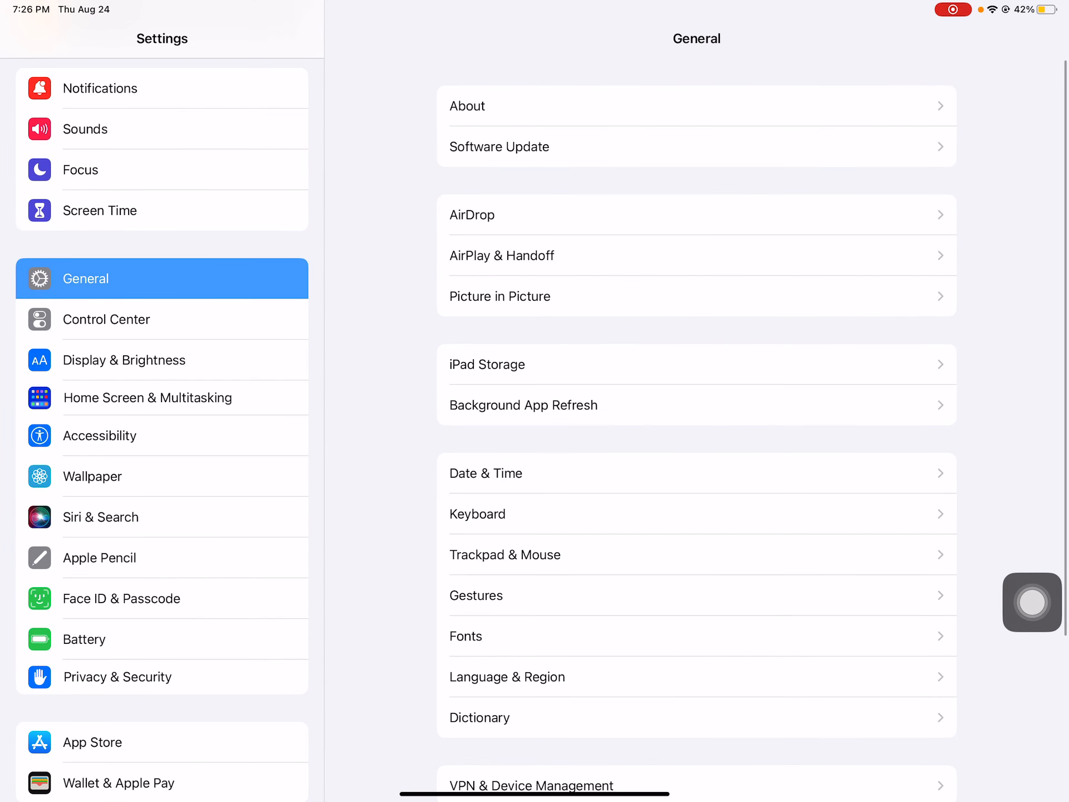
Scroll the Settings sidebar and select the Classroom section
{"action": "scroll", "scroll_direction": "down", "scroll_amount": 3}
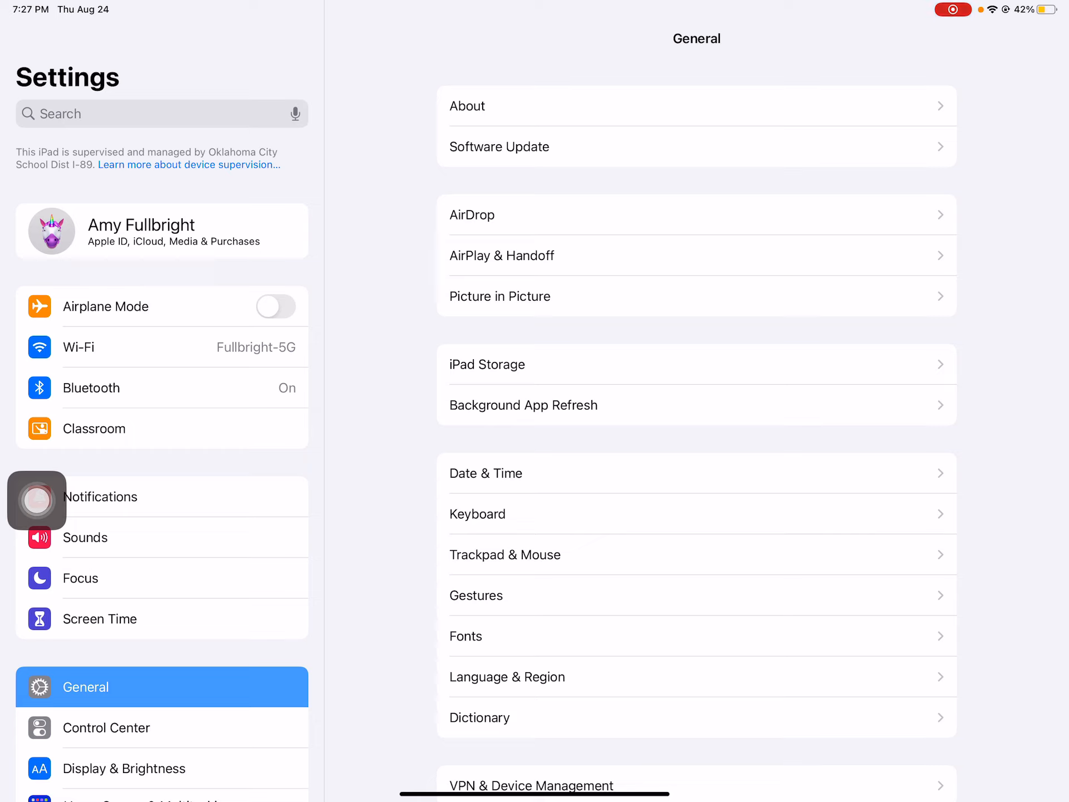
{"action": "left_click", "coordinate": [93, 428]}
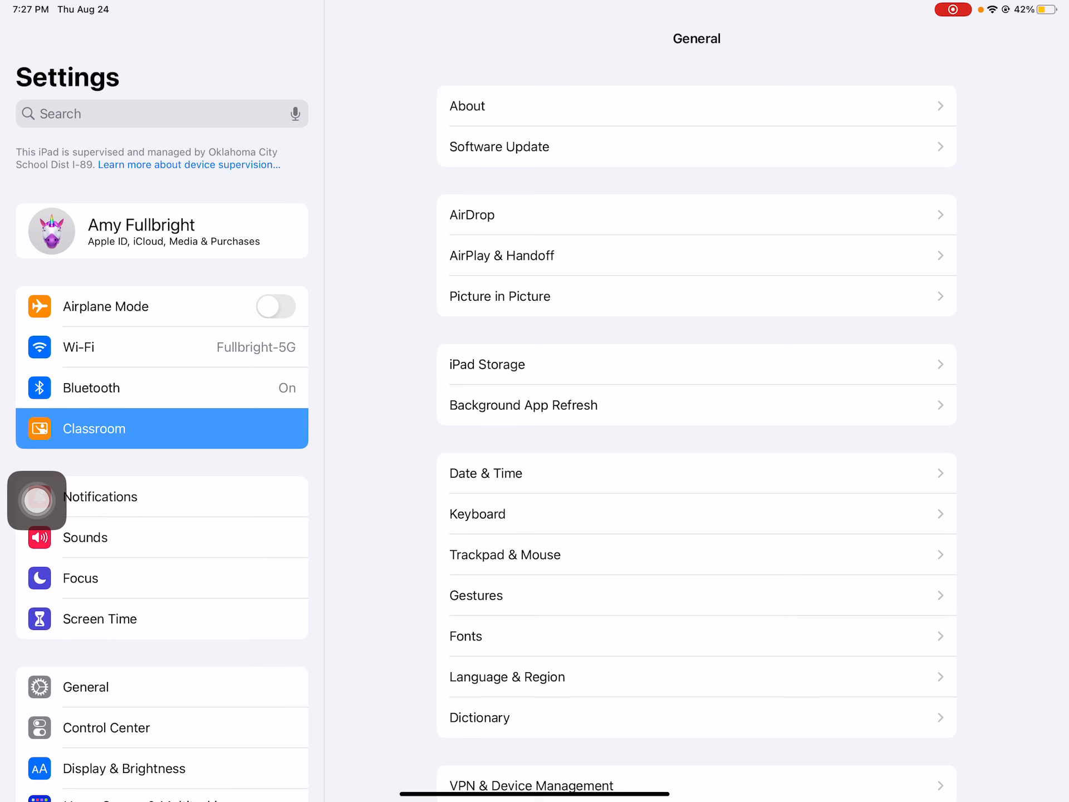